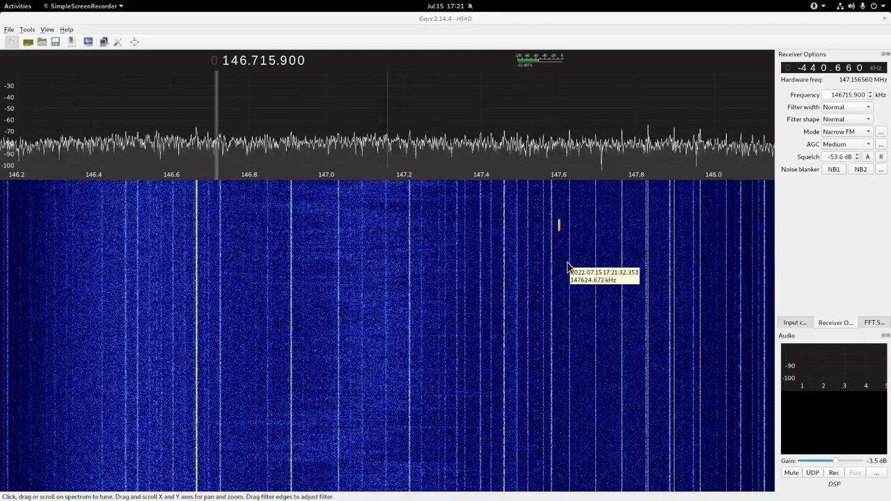
{"action": "mouse_move", "coordinate": [197, 271]}
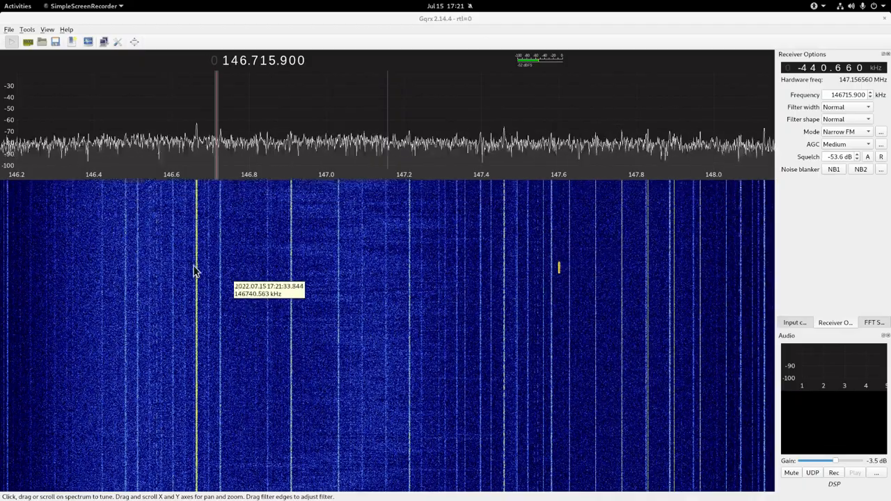